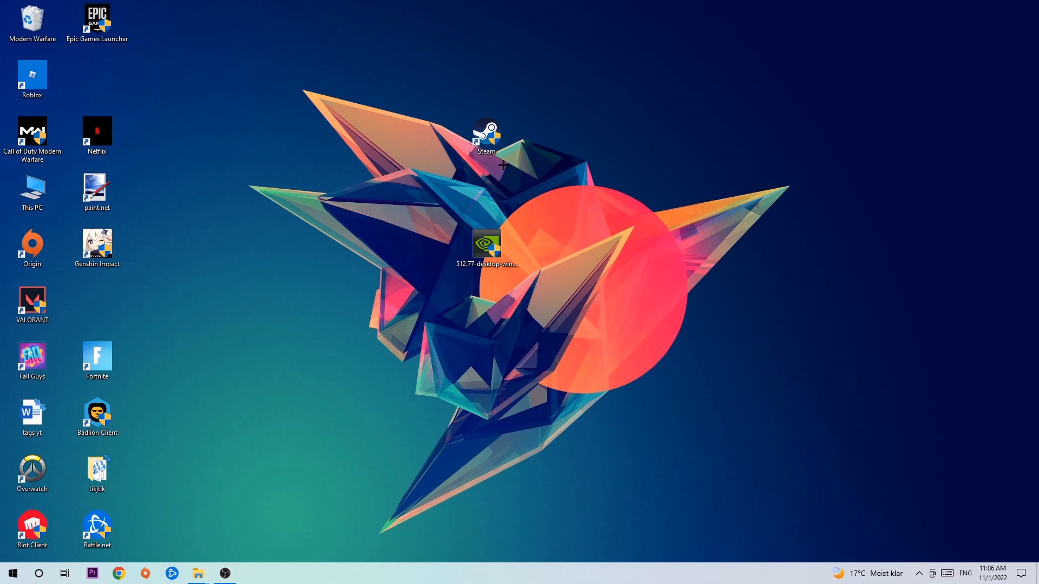
mouse_move(505, 153)
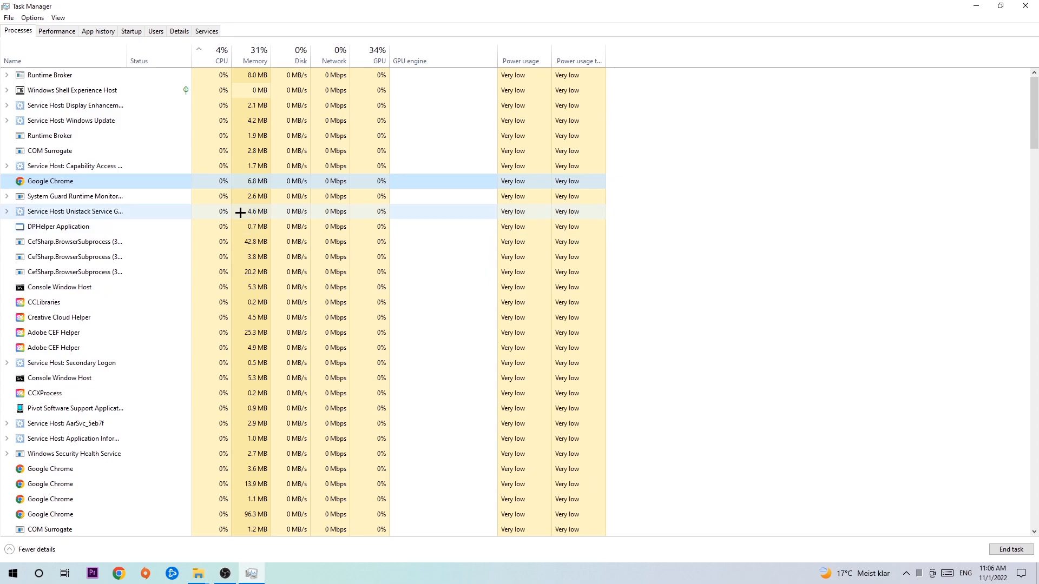
Move the Steam desktop shortcut to the right, then back to its original spot
right_click(50, 180)
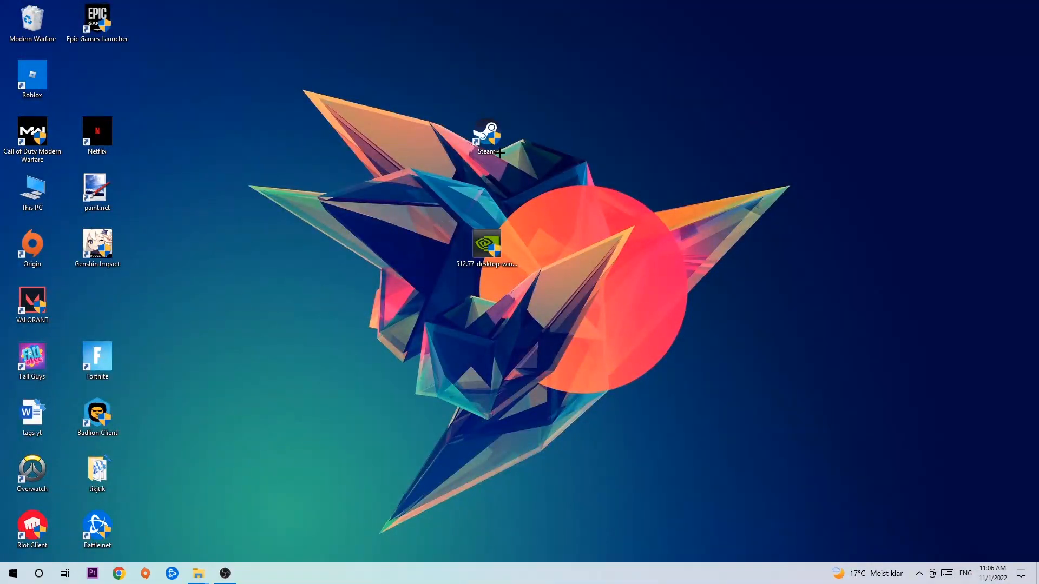
drag(487, 139, 614, 191)
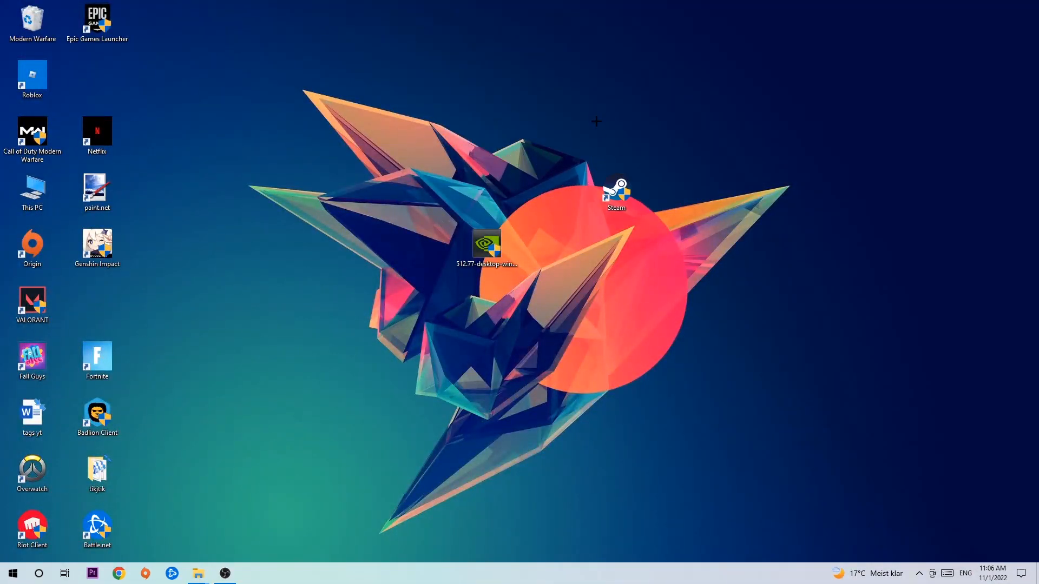
drag(616, 191, 486, 136)
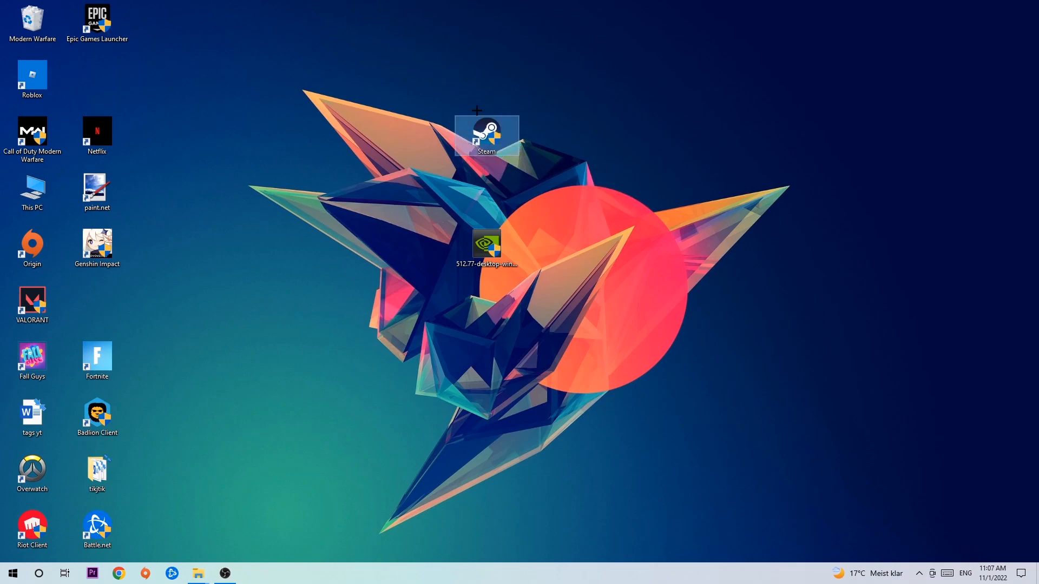
mouse_move(479, 89)
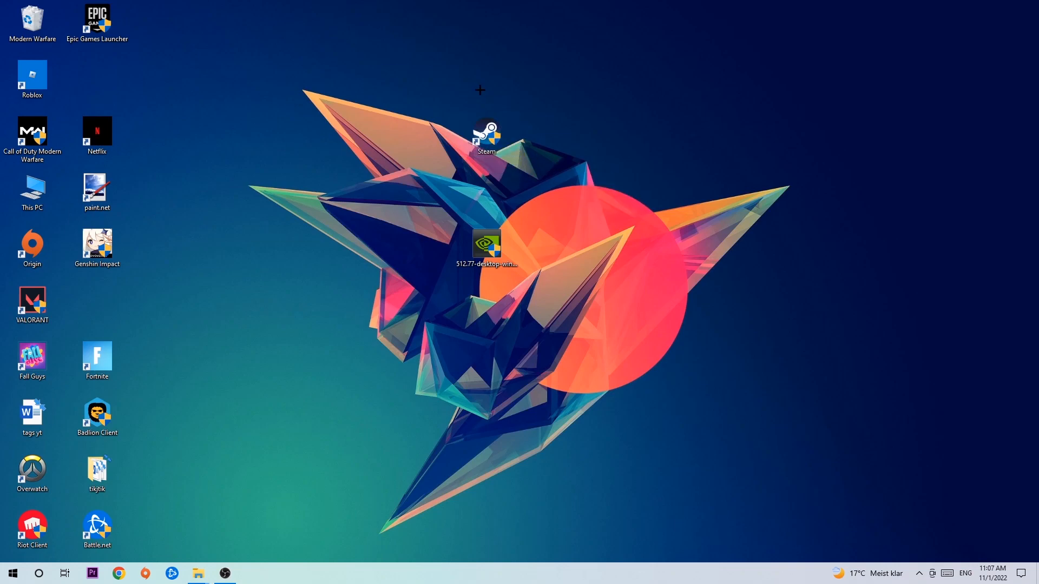
Open and close the Start menu, then move the Steam shortcut down and left
click(11, 573)
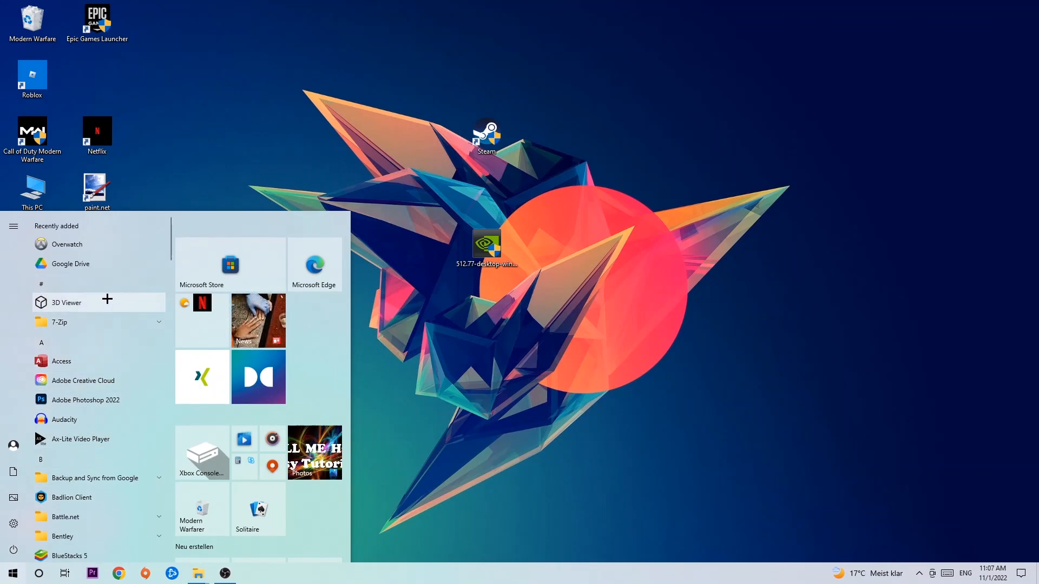
click(12, 573)
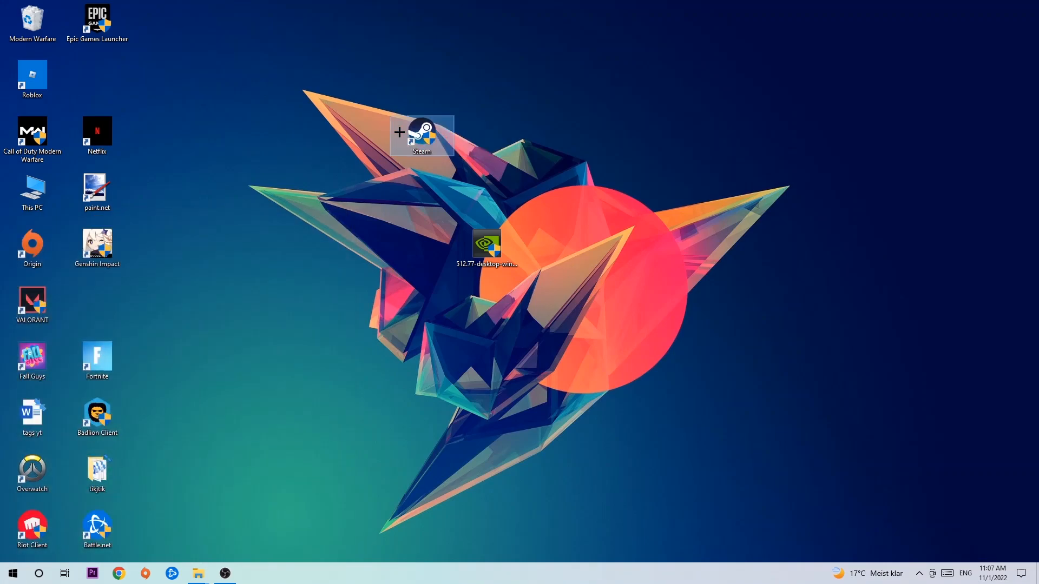
right_click(422, 136)
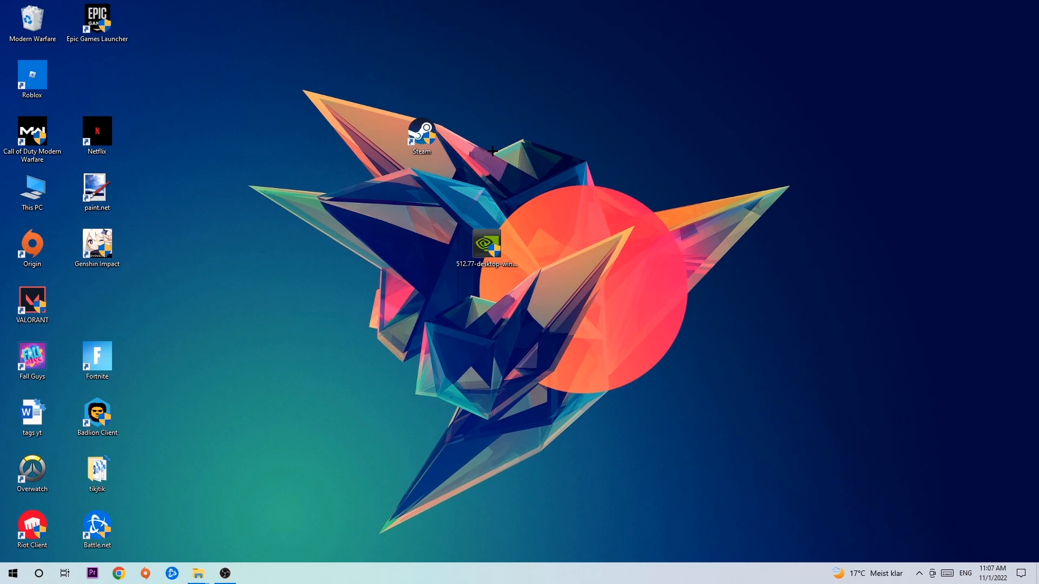
mouse_move(493, 150)
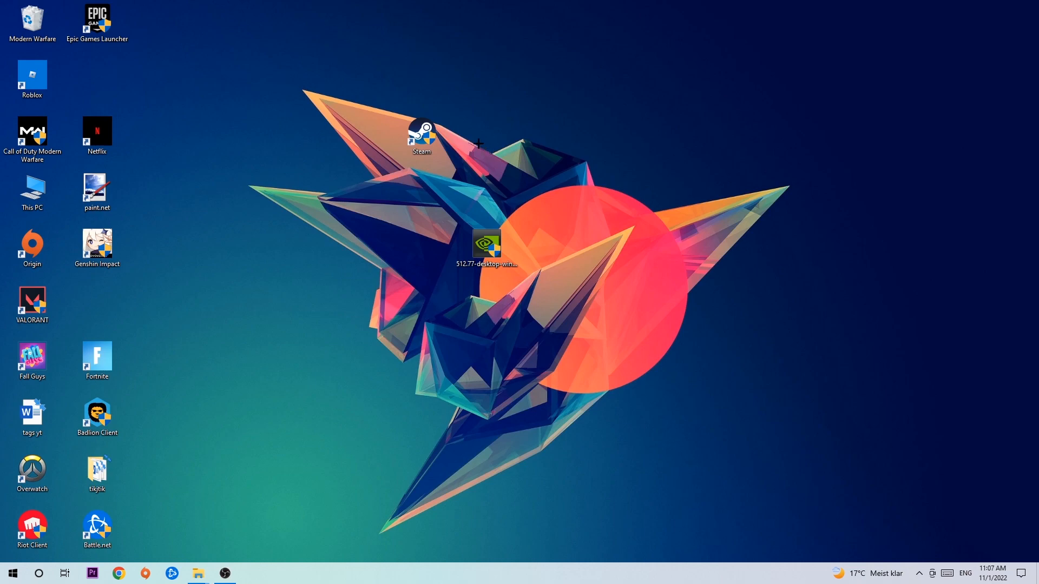
drag(422, 132, 338, 175)
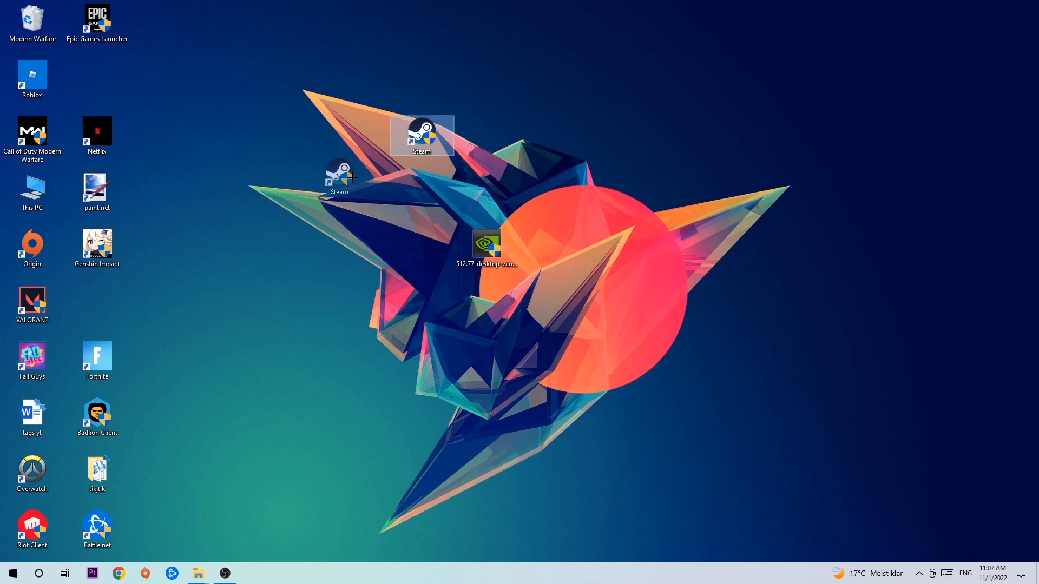
Open the Steam shortcut's Properties on the Compatibility tab
right_click(339, 179)
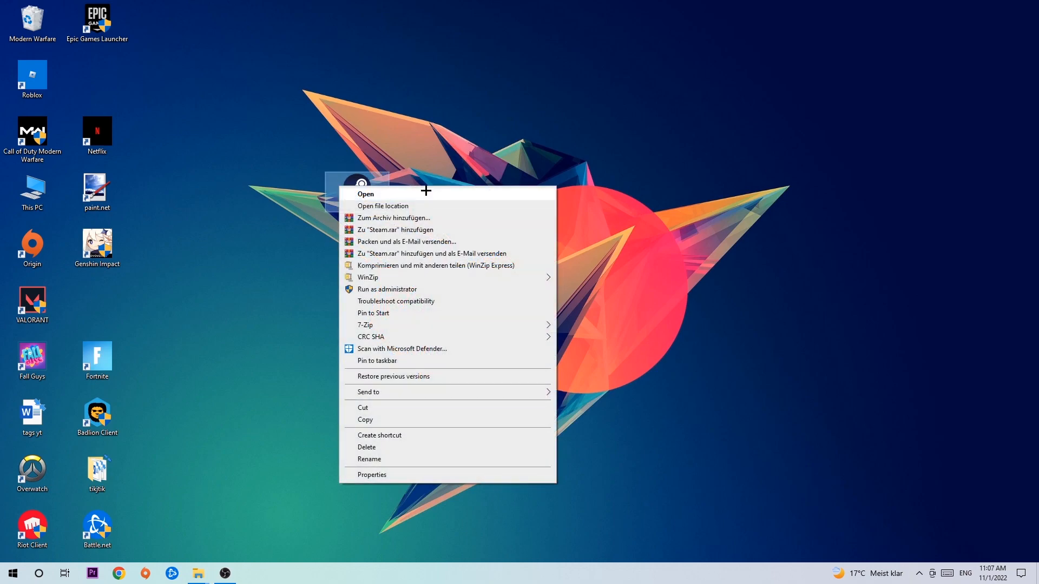
click(372, 475)
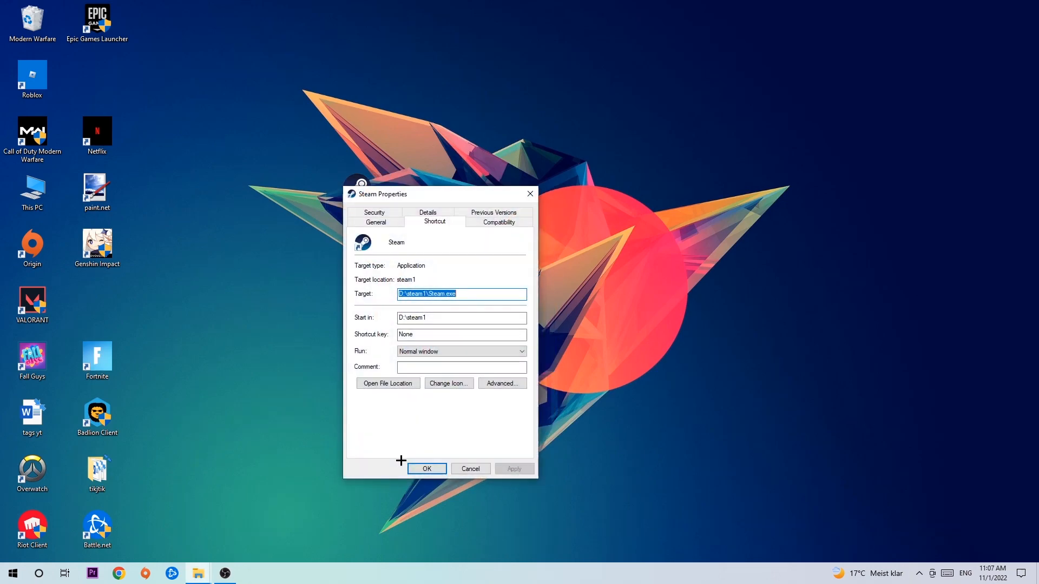
click(498, 221)
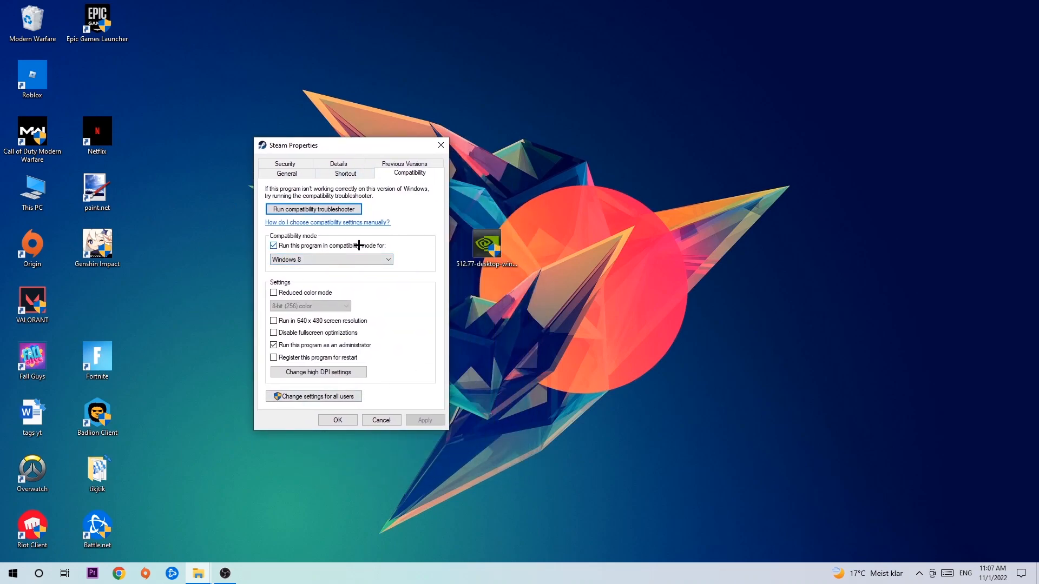
mouse_move(307, 334)
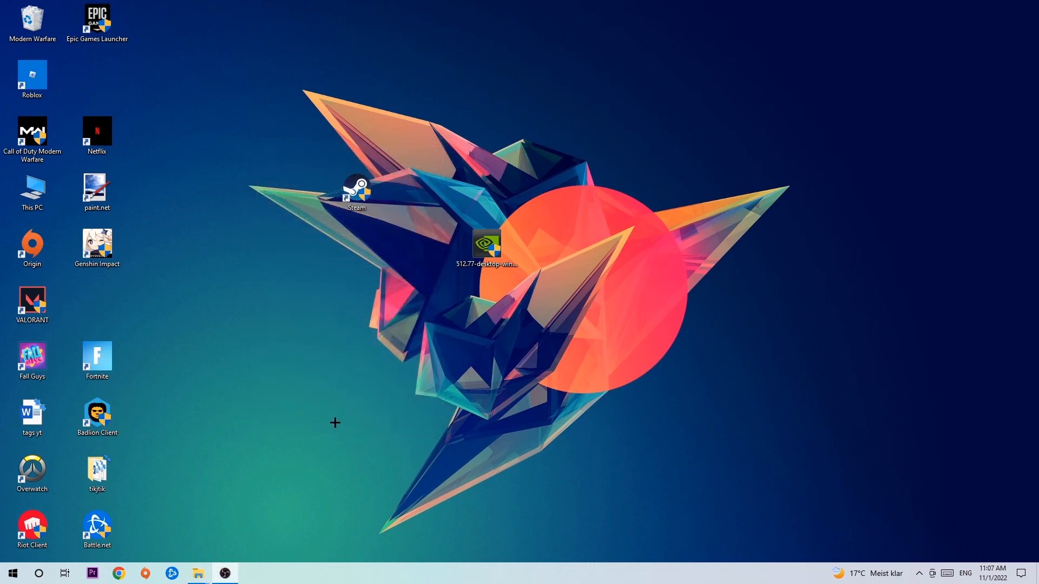
mouse_move(349, 413)
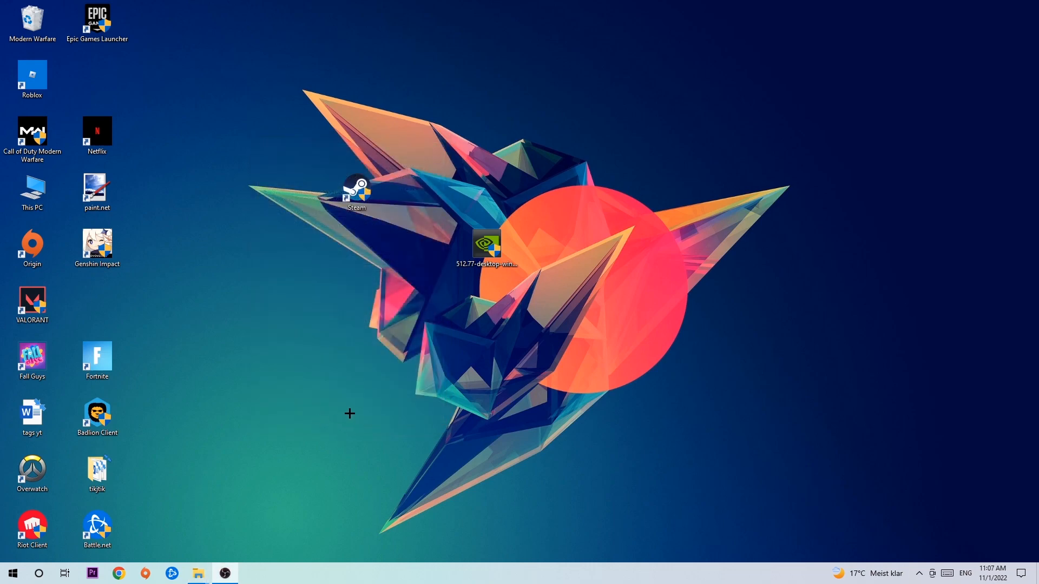
click(356, 188)
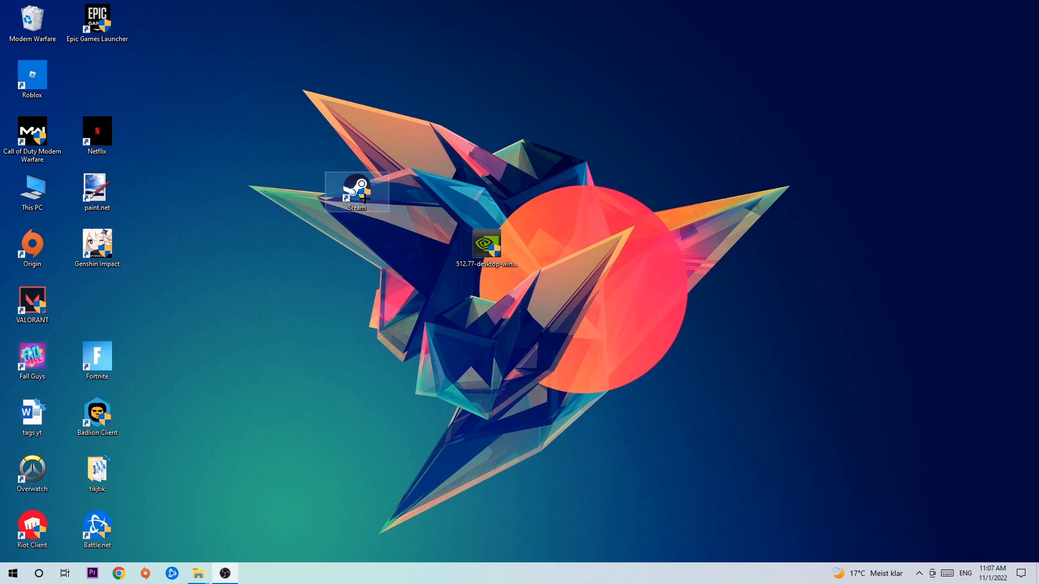
drag(356, 192, 486, 192)
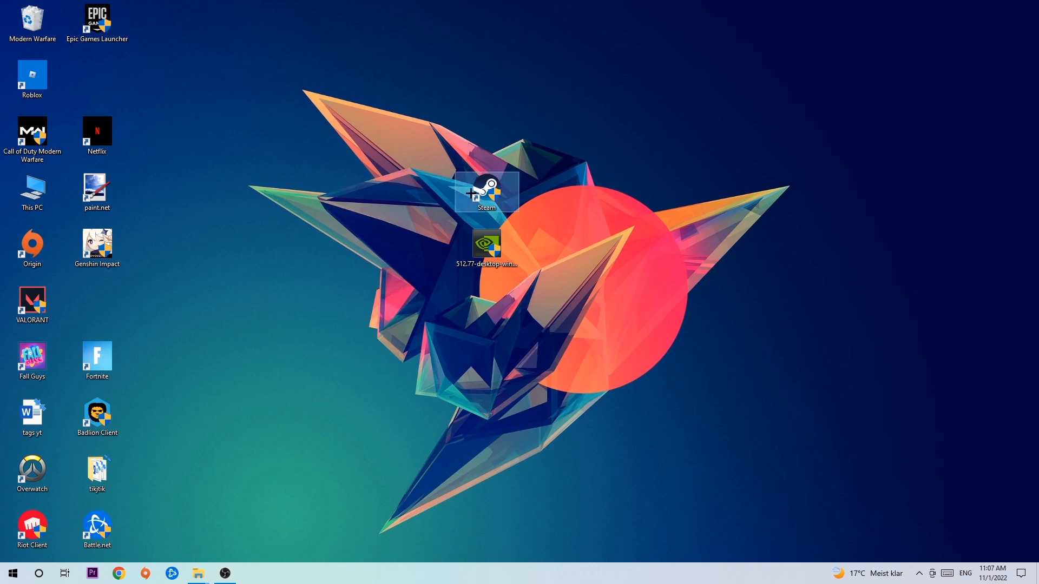
drag(486, 191, 357, 192)
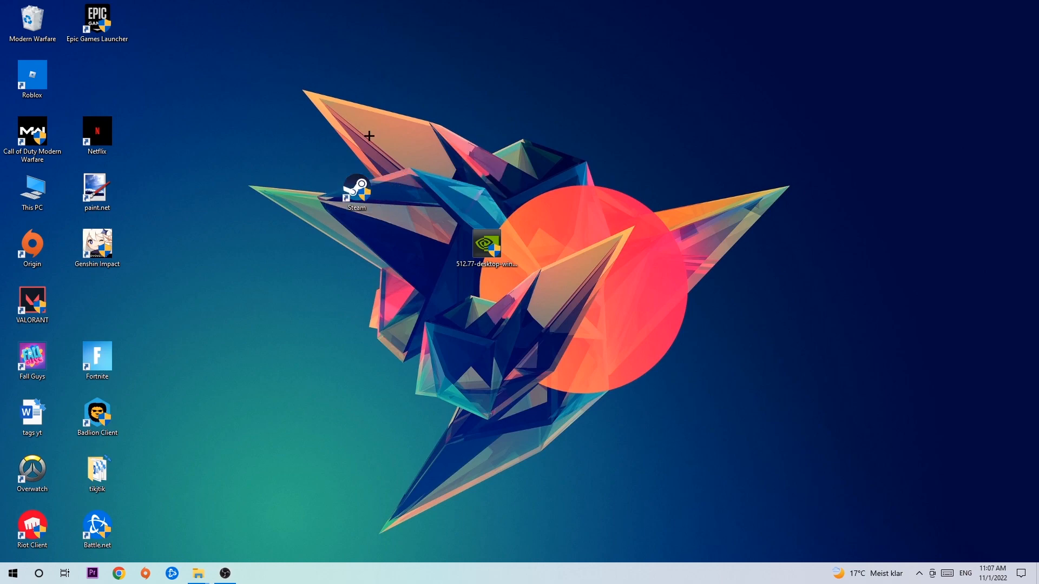